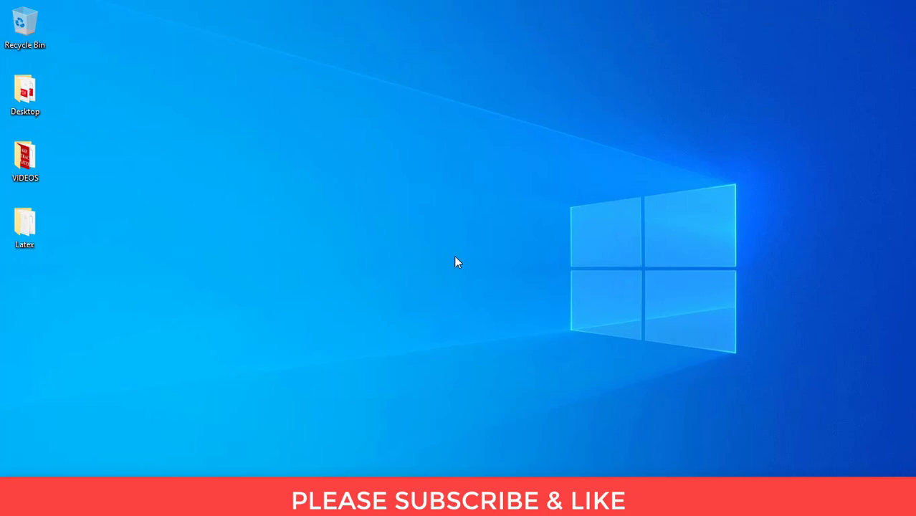
pyautogui.moveTo(467, 258)
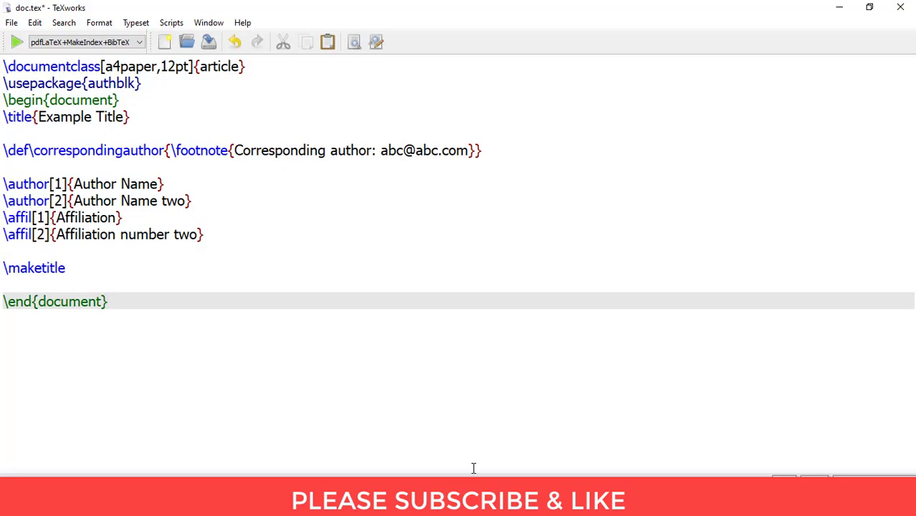
pyautogui.moveTo(3, 152)
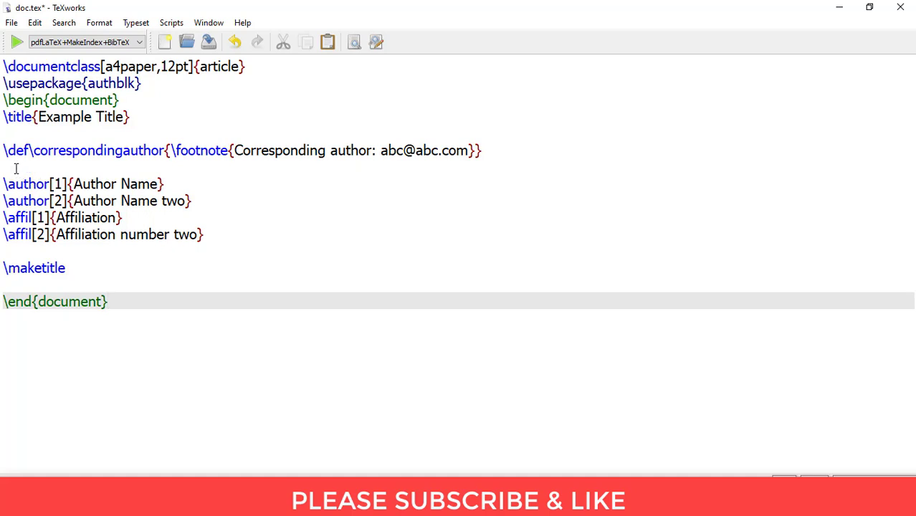
# - Review the \correspondingauthor macro definition and its footnote text in the preamble
pyautogui.click(108, 301)
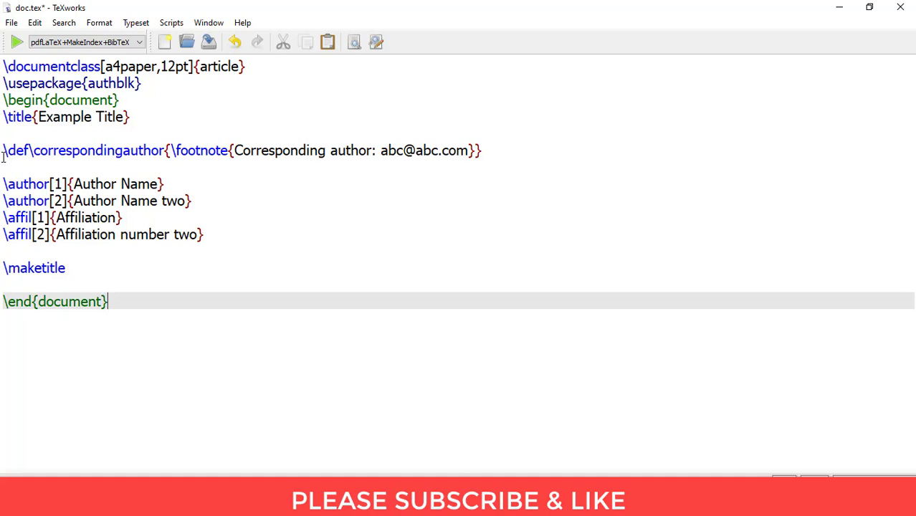
pyautogui.doubleClick(16, 150)
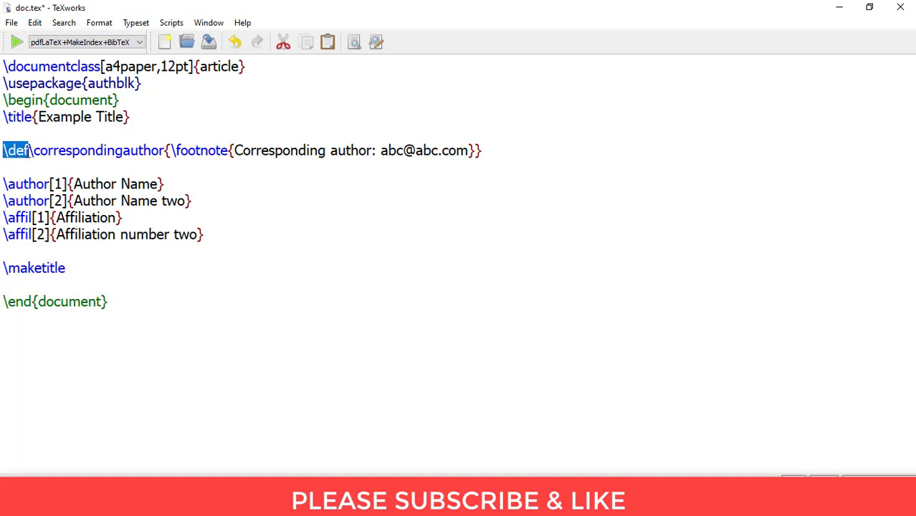
pyautogui.moveTo(15, 151); pyautogui.dragTo(171, 150)
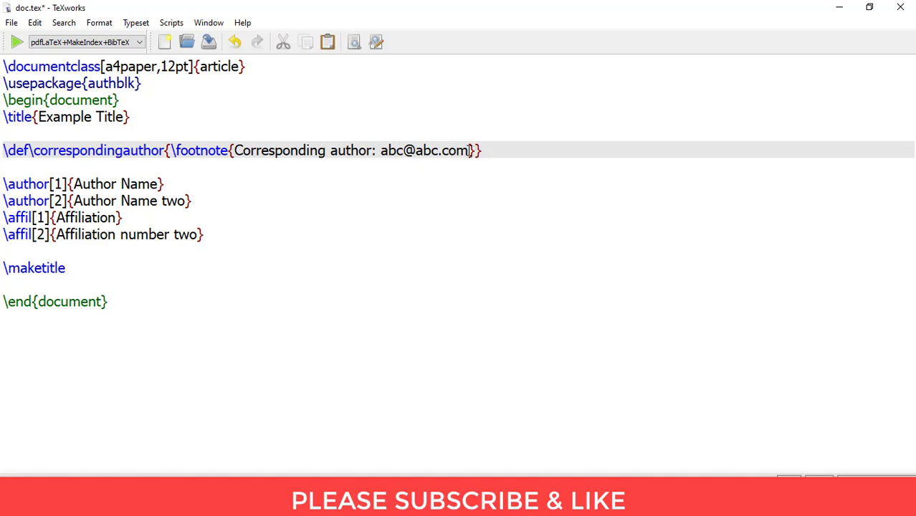
pyautogui.moveTo(237, 151); pyautogui.dragTo(470, 150)
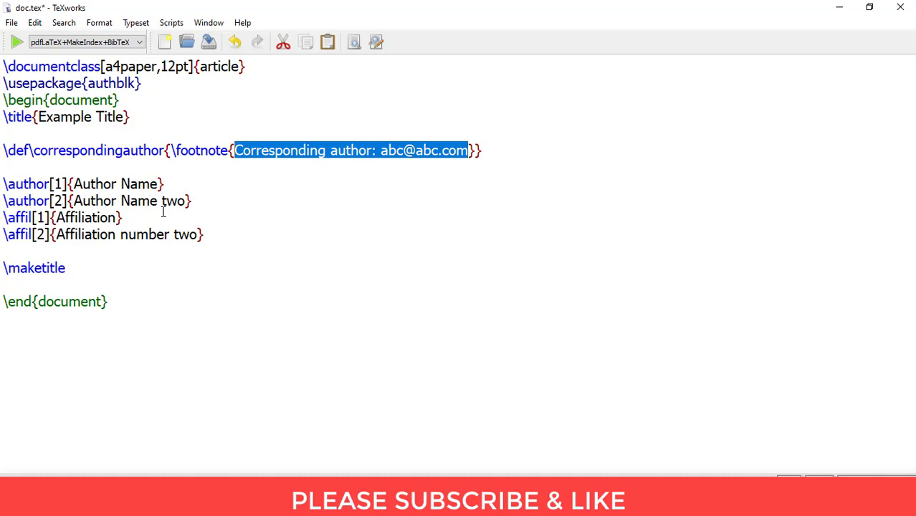
pyautogui.moveTo(184, 200)
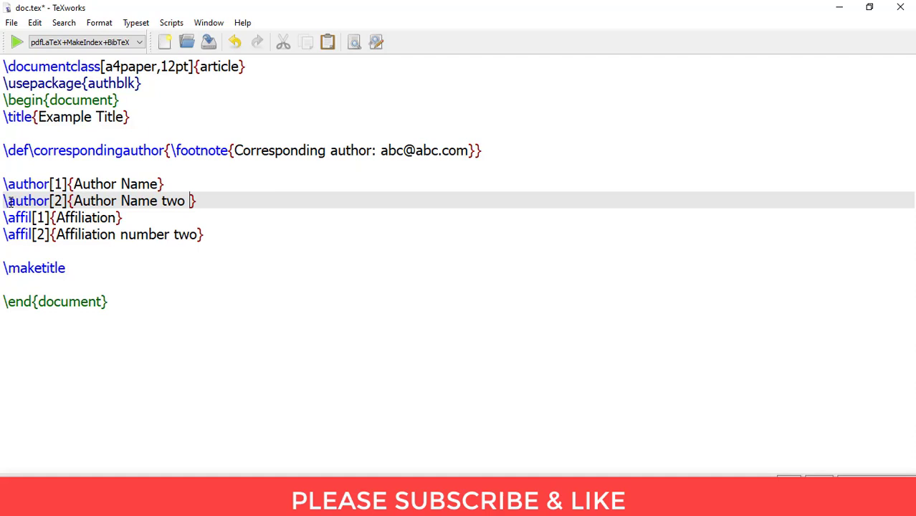
# - Add \correspondingauthor{} after Author Name two in \author[2] and typeset to PDF
pyautogui.tripleClick(101, 201)
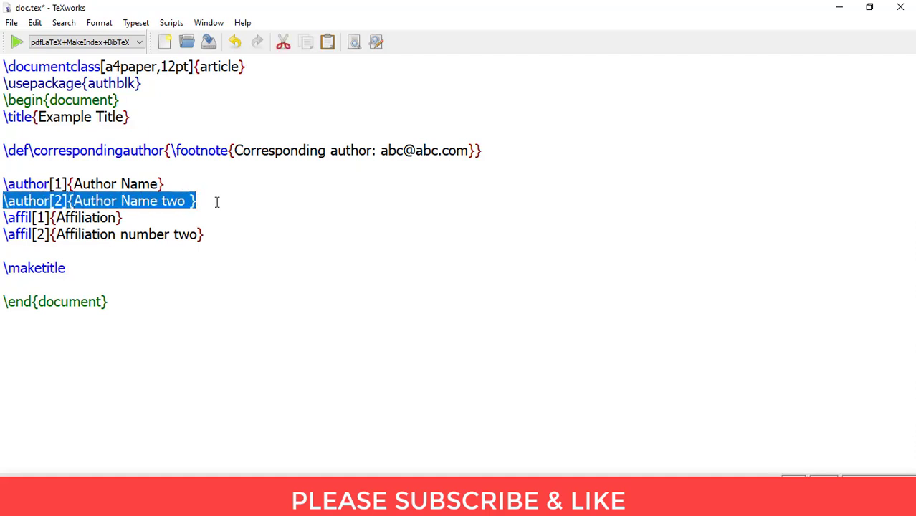
pyautogui.click(192, 201)
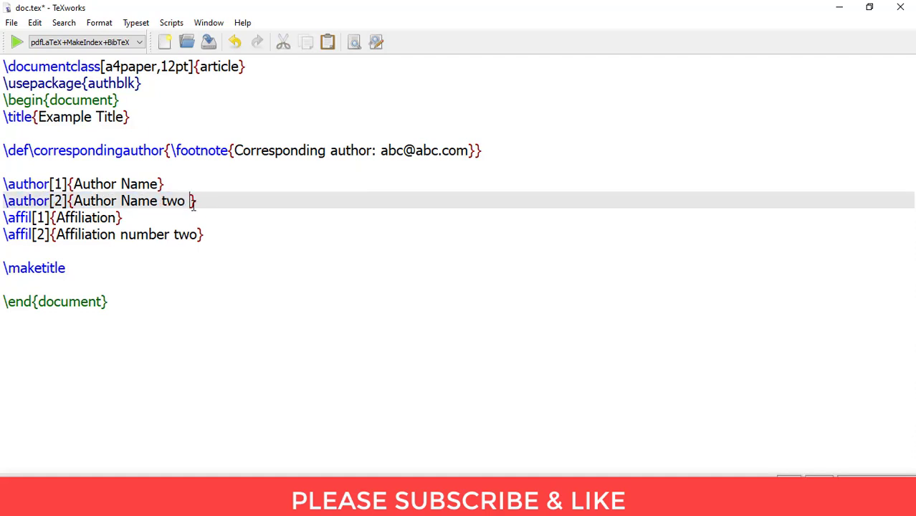
pyautogui.write('\\correspondingauthor{}')
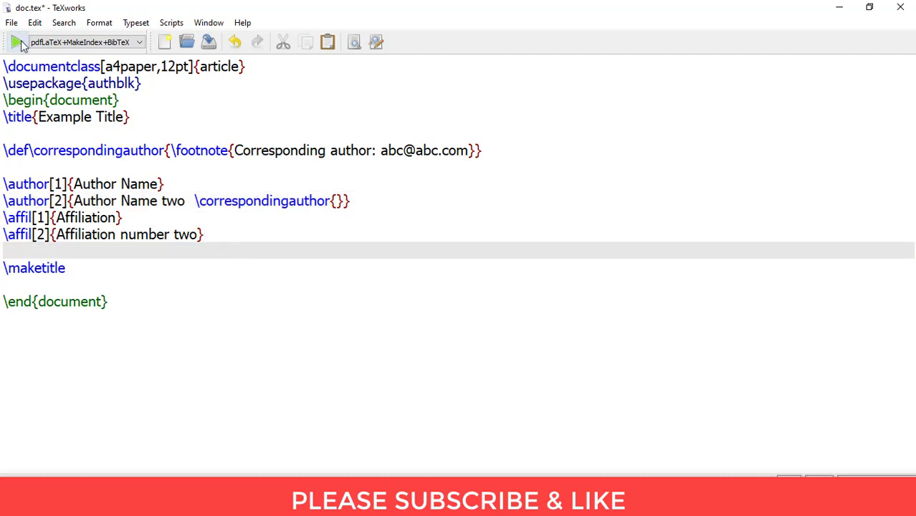
pyautogui.click(13, 42)
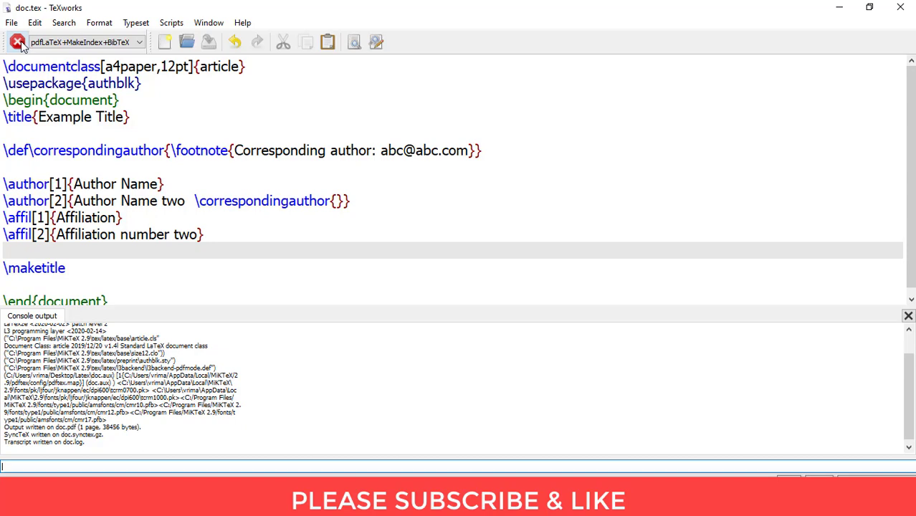
# - Maximize the doc.pdf preview and scroll to the title block with both authors and the star mark
pyautogui.click(18, 42)
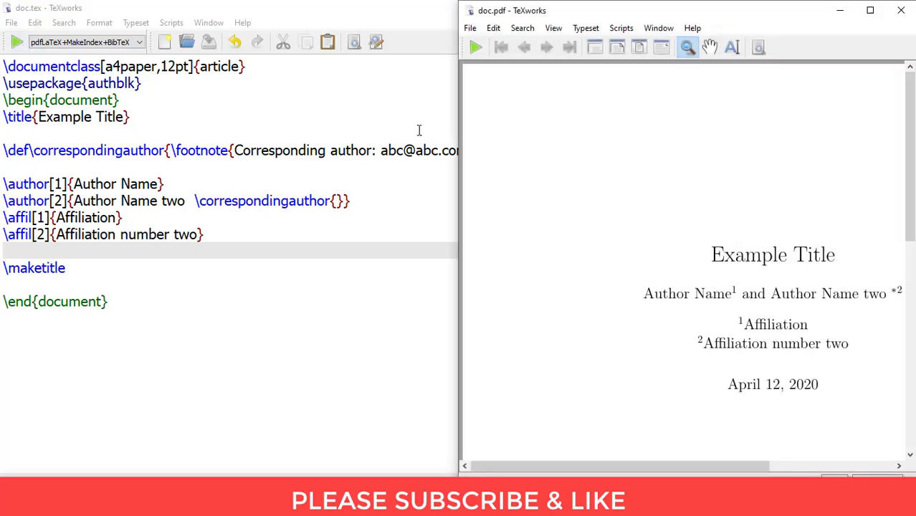
pyautogui.click(868, 10)
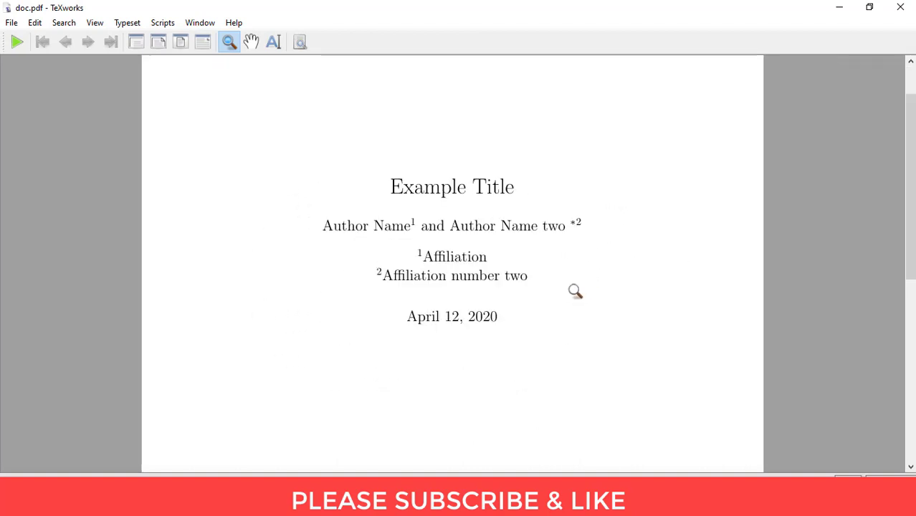
pyautogui.scroll(-3)
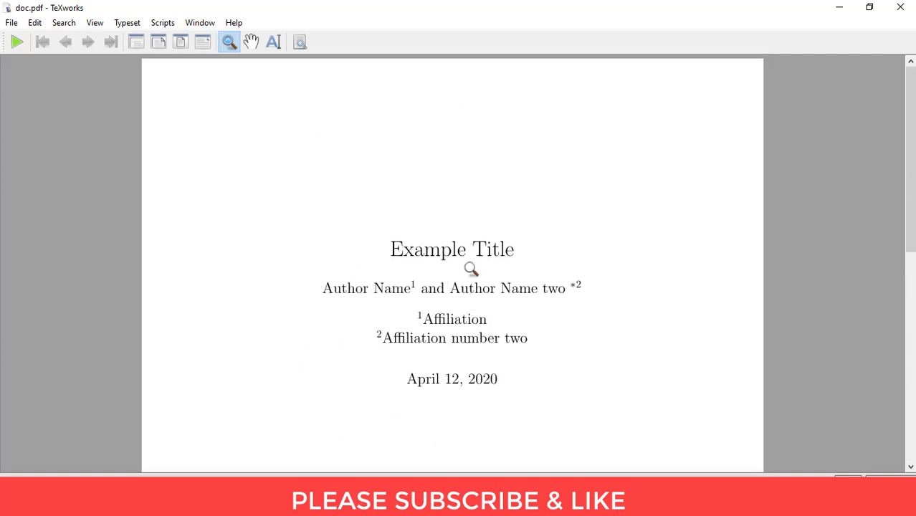
pyautogui.moveTo(456, 273)
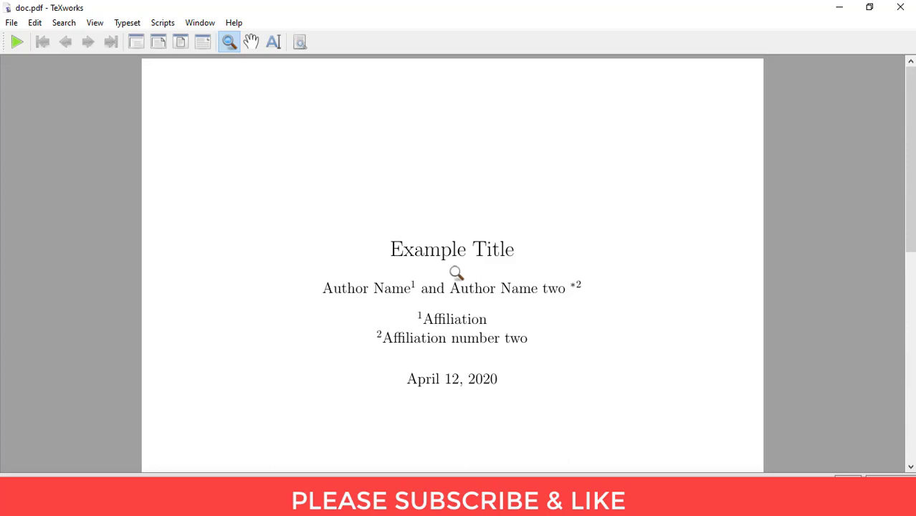